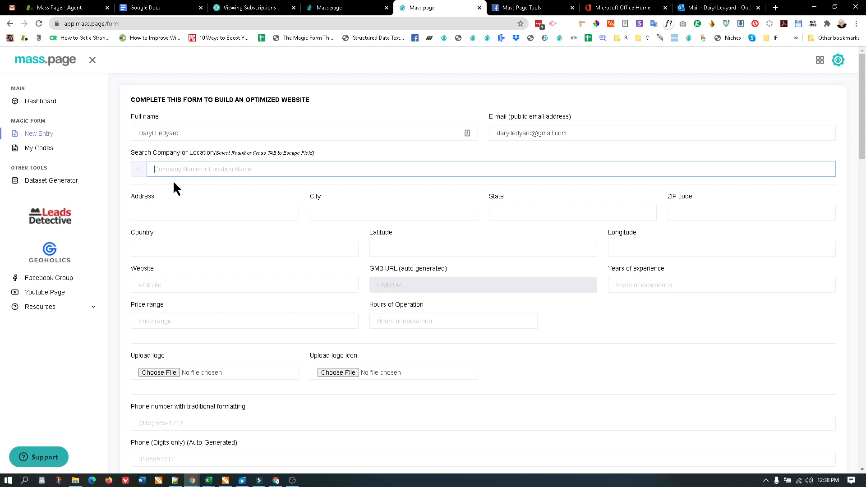
Search 'Ledyard Digital' and select Ledyard Digital Marketing on Albany Street, Cazenovia to auto-fill the form
type("Ledyard D")
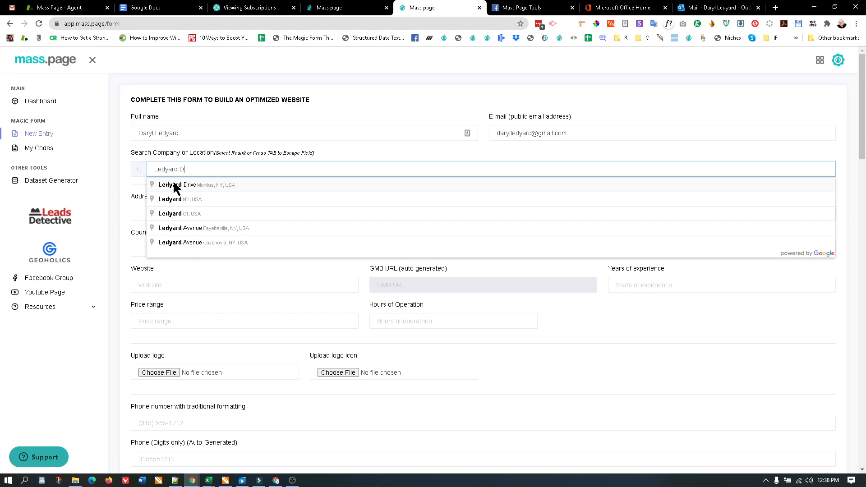
type("igital")
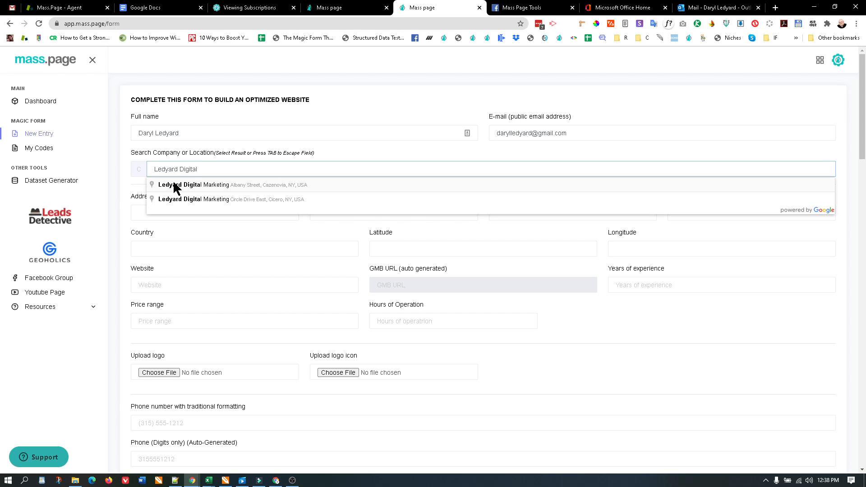
left_click(193, 184)
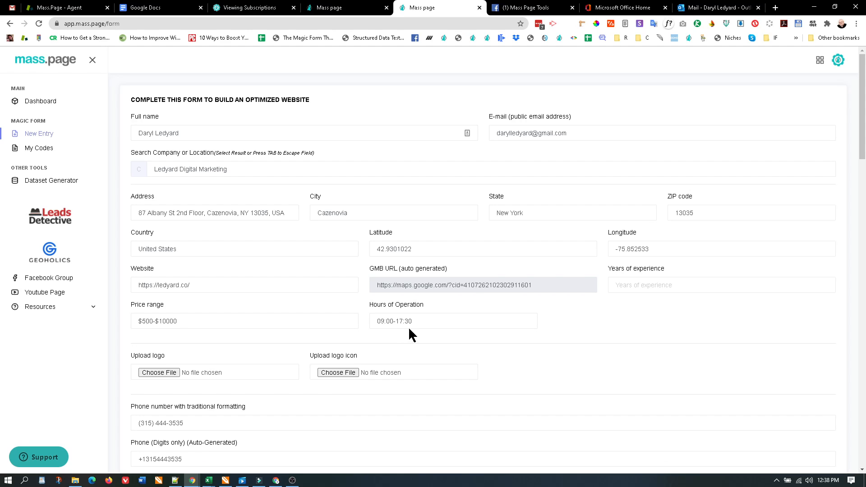
scroll("down", 3)
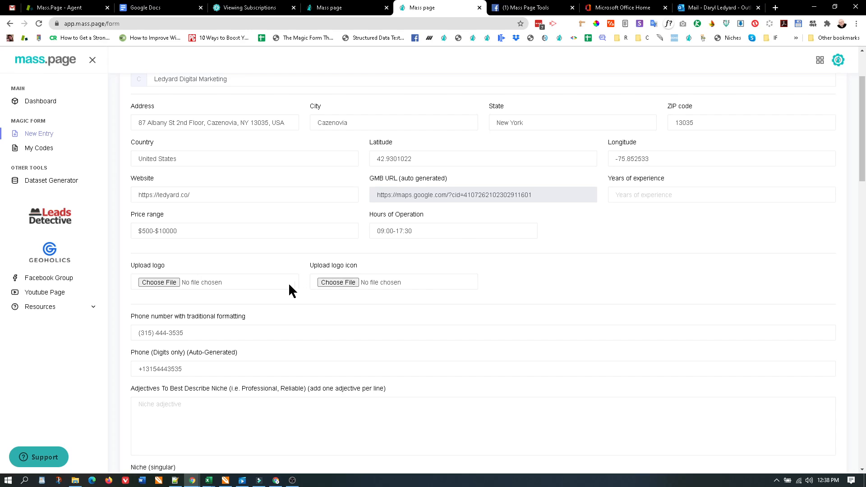
Choose plumbers icon (11) from Desktop > Plumber-Images-and-Content as the logo file
left_click(159, 282)
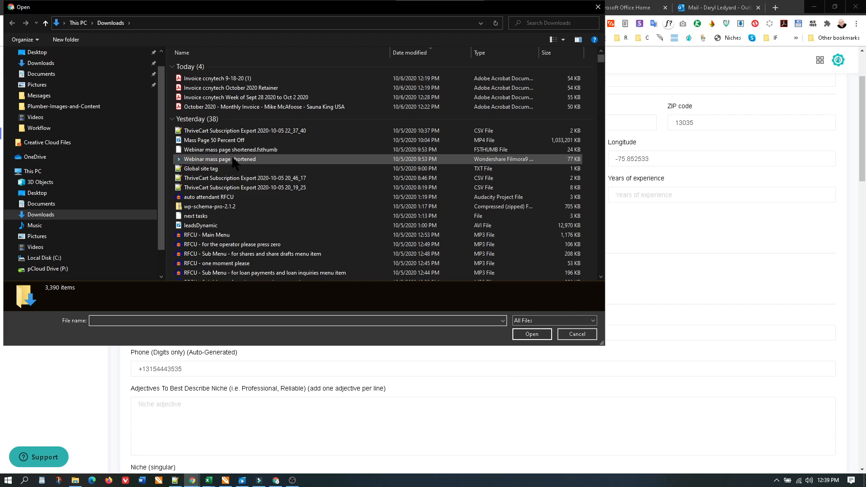
left_click(63, 106)
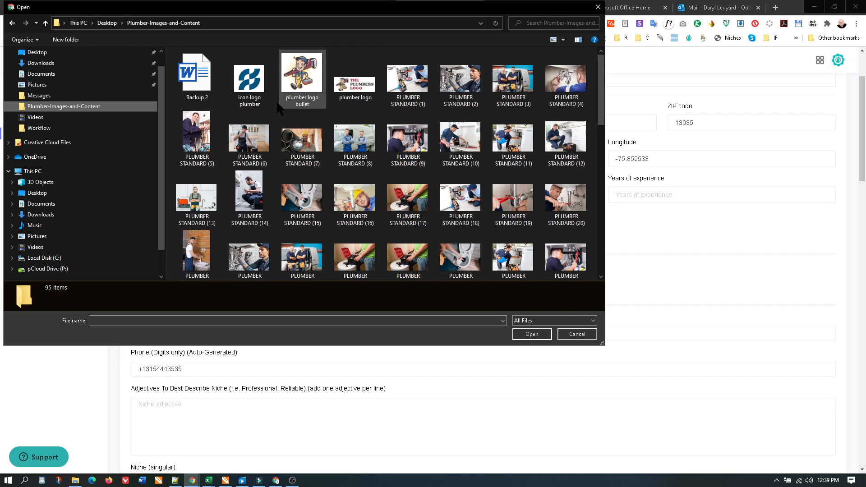
scroll("down", 3)
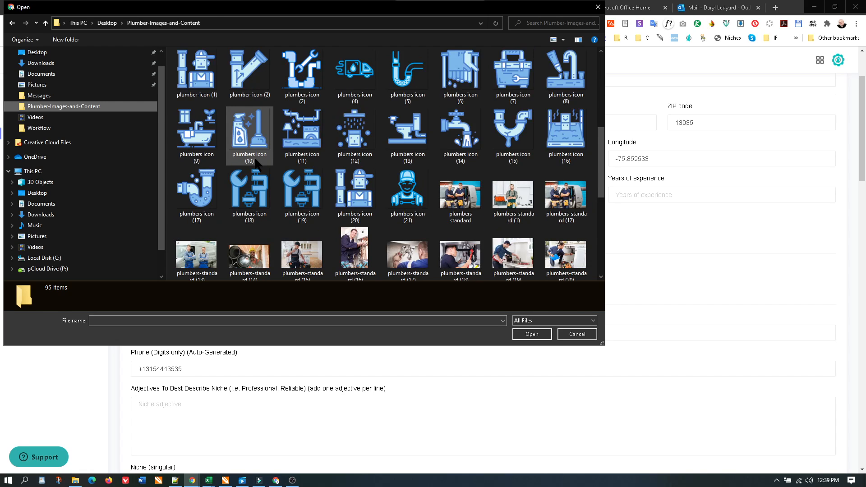
left_click(302, 128)
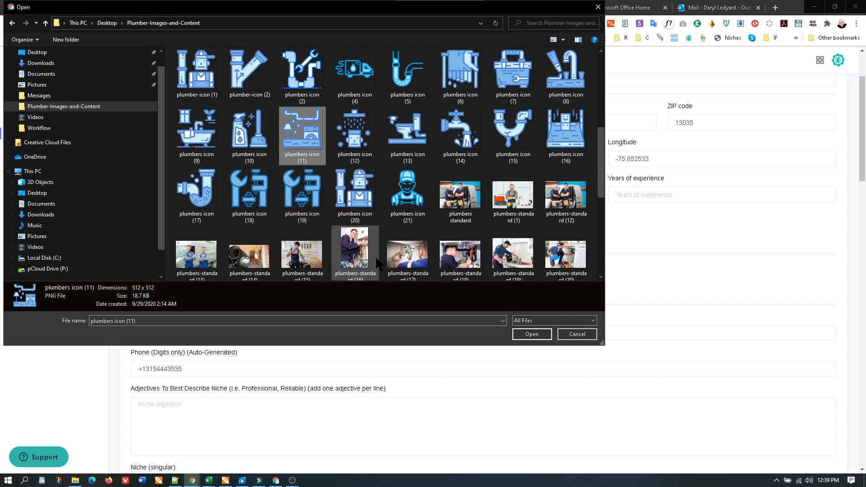
left_click(530, 334)
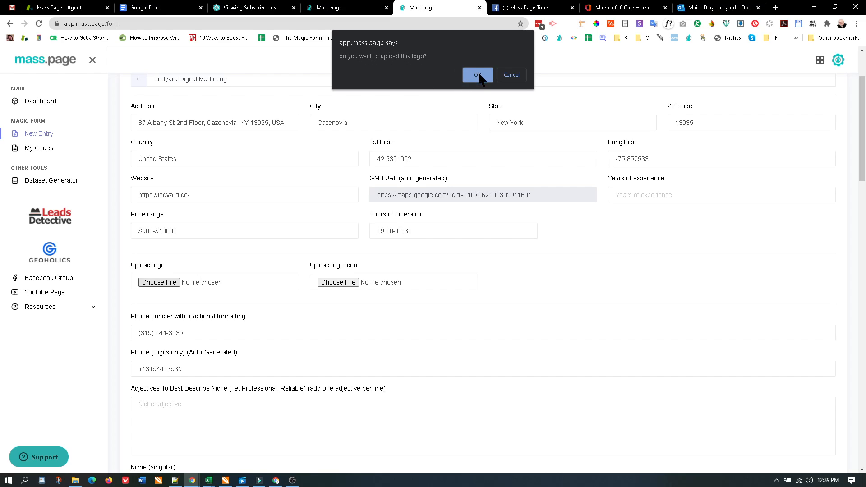
Confirm the logo upload with JPG conversion and copy its hosted image link
left_click(477, 75)
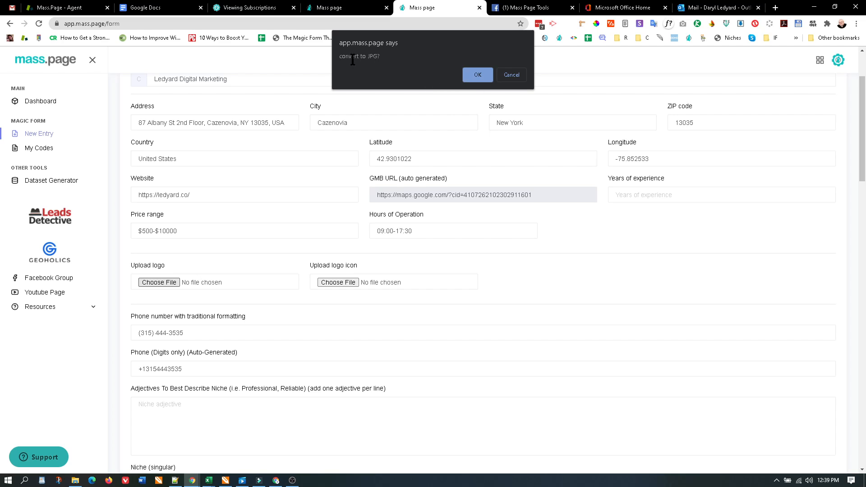
double_click(358, 56)
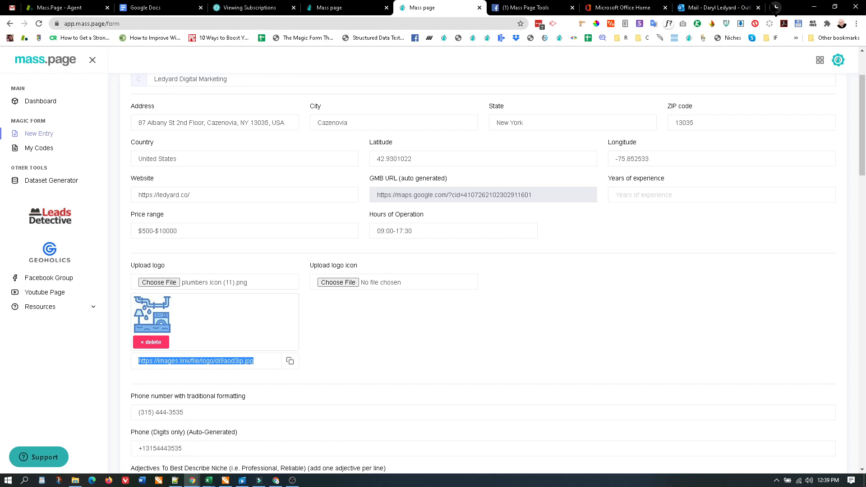
left_click(776, 7)
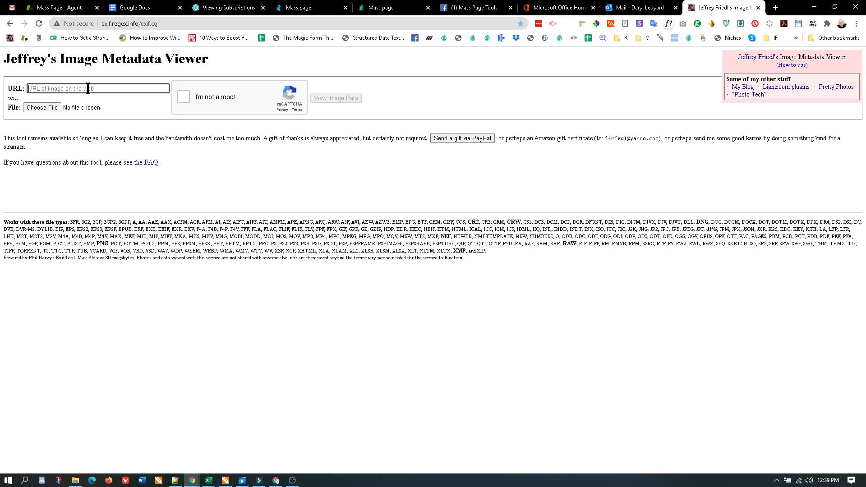
type("https://images.link/file/logo/d9aod3ip.jpg")
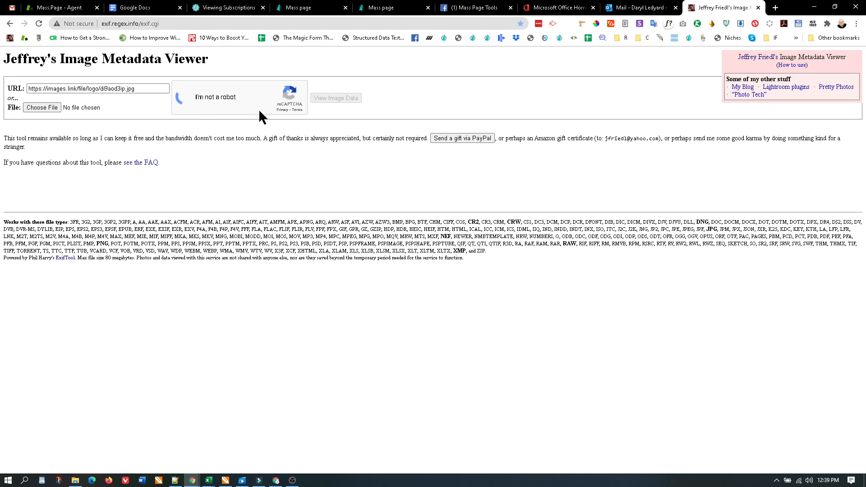
left_click(335, 97)
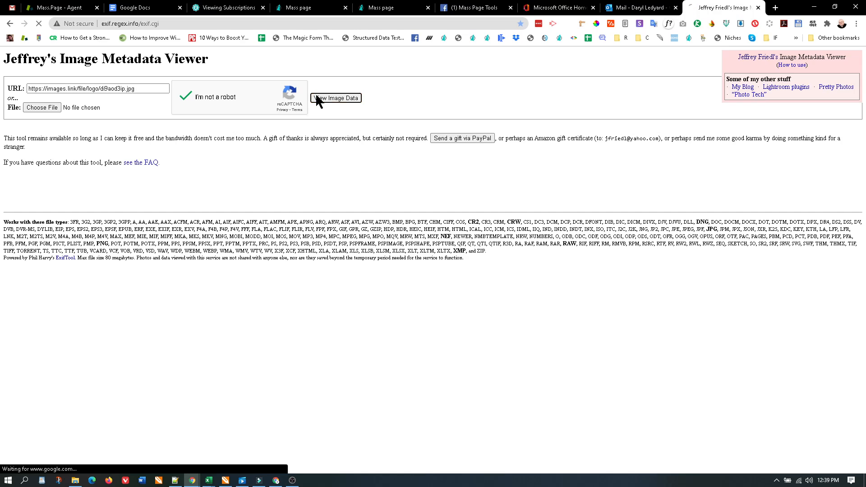
left_click(336, 97)
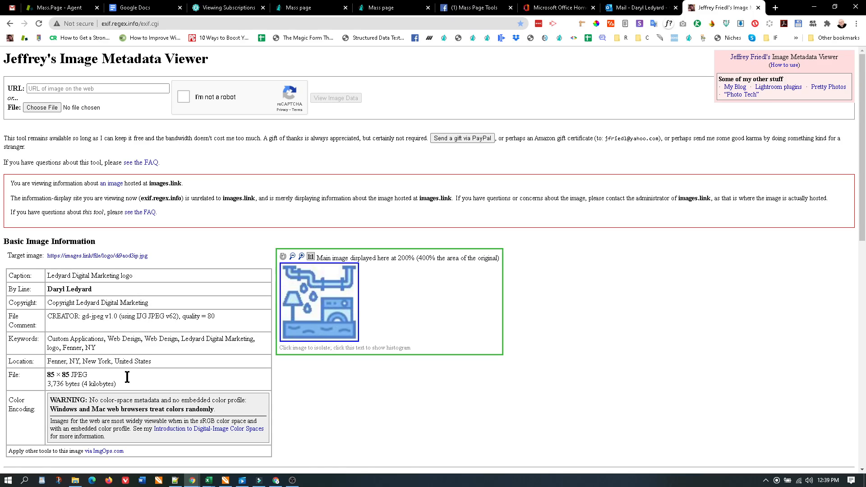
mouse_move(69, 365)
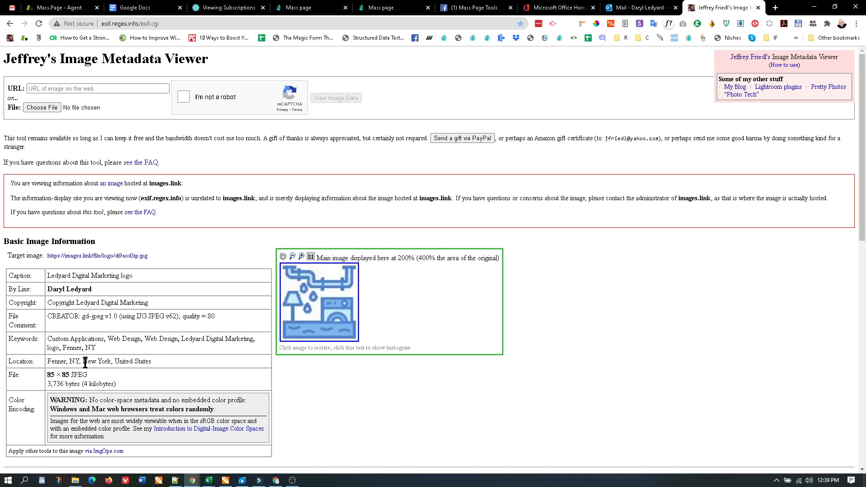
mouse_move(110, 357)
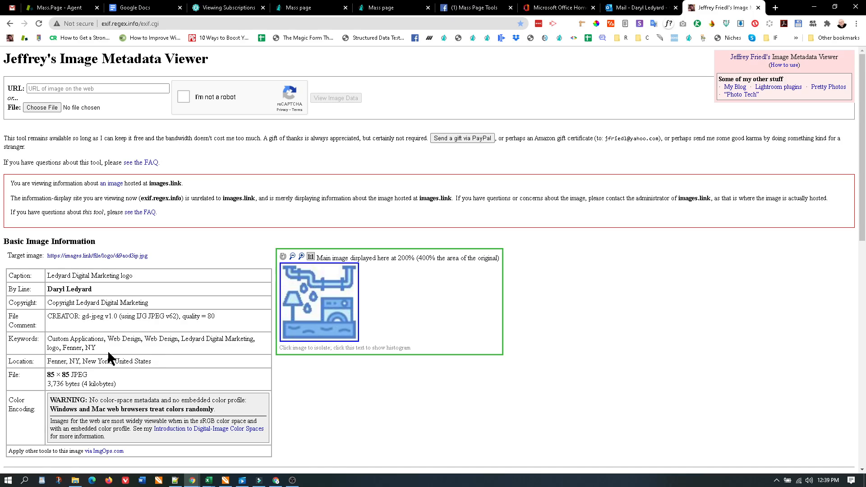
mouse_move(100, 352)
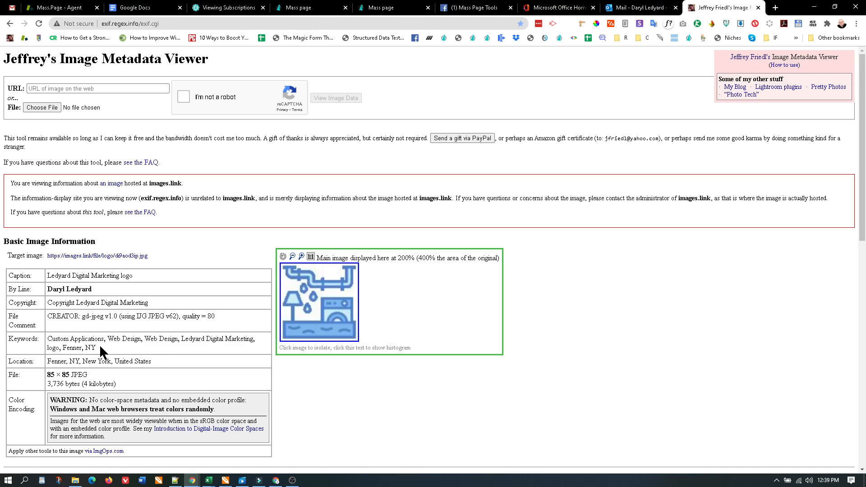
mouse_move(53, 341)
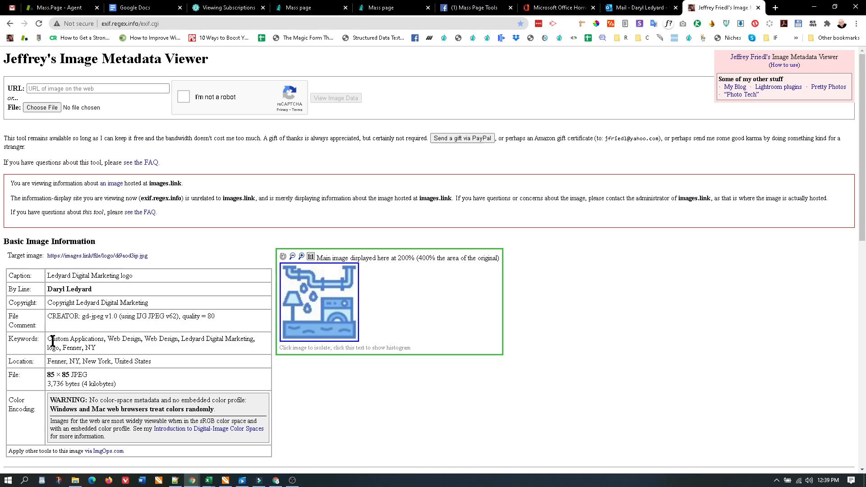
Review the logo's caption, keywords, location and 85×85 size, then return to the Magic Form
left_click_drag(48, 338, 94, 348)
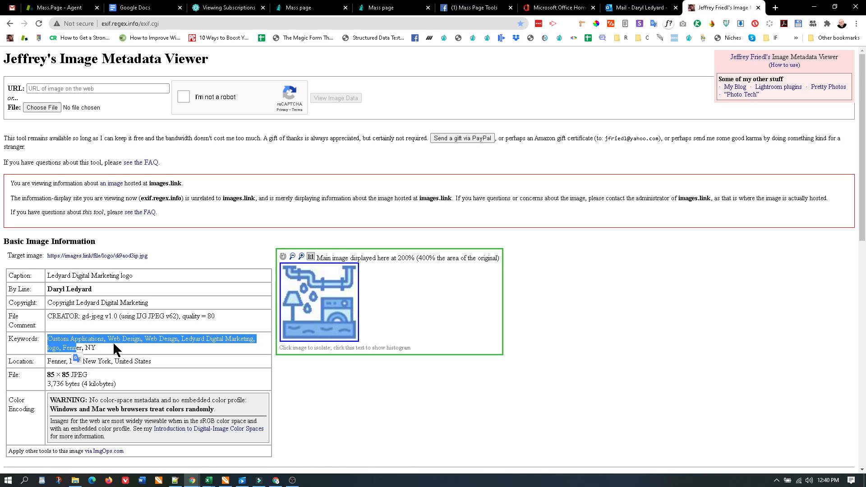
mouse_move(86, 349)
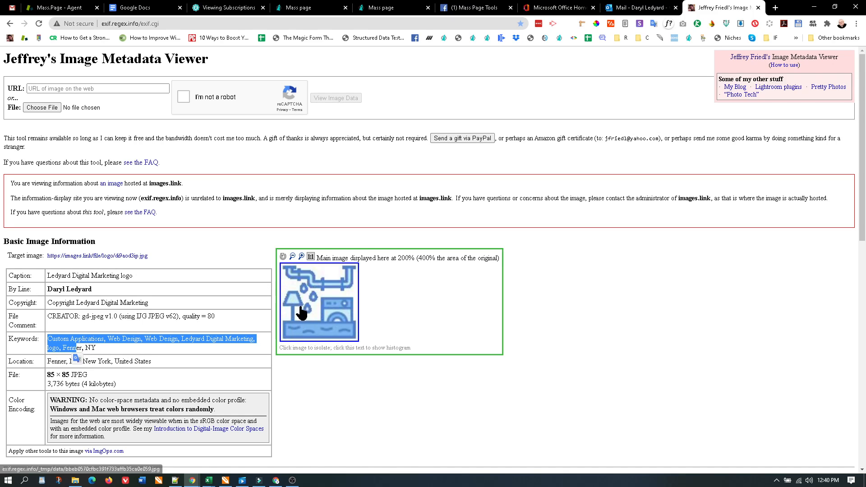
scroll("down", 3)
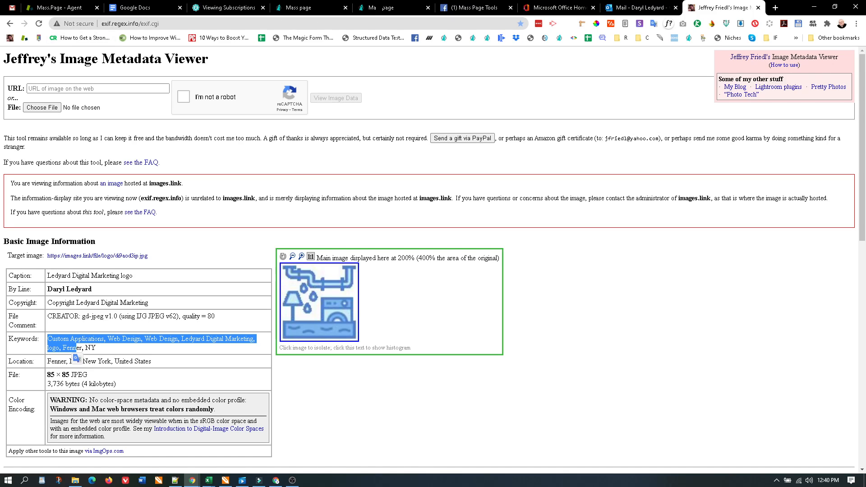
mouse_move(393, 8)
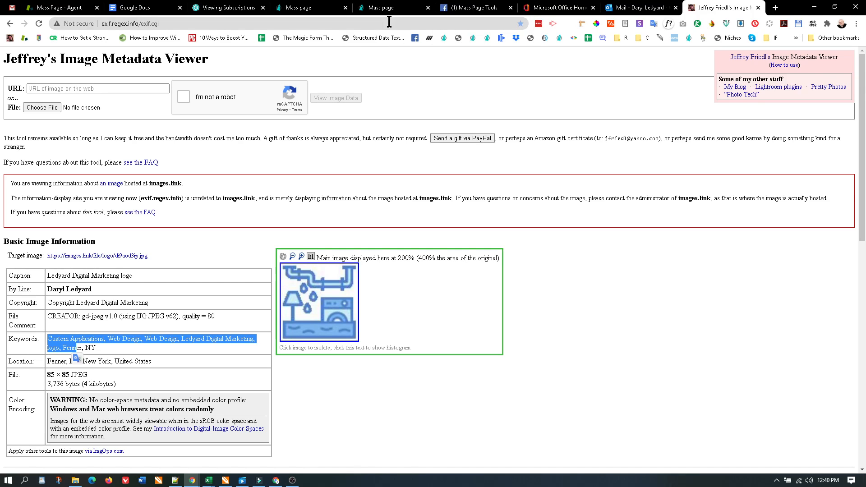
left_click(394, 7)
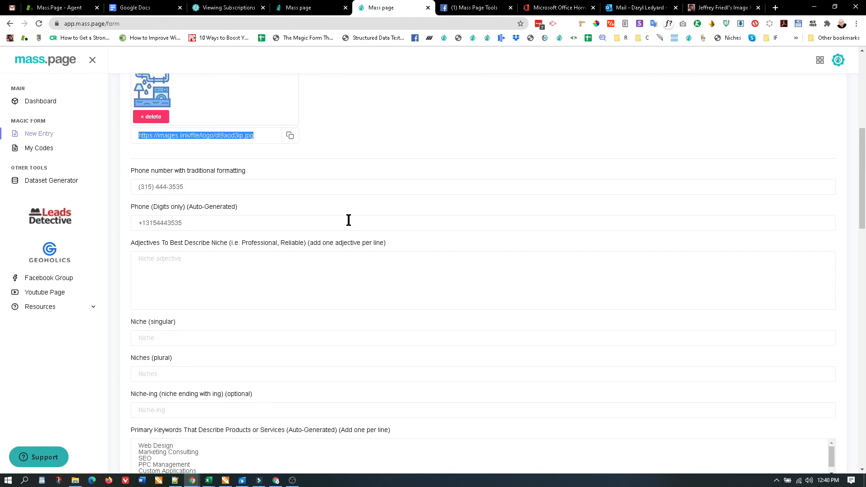
Select plumbers icon (9)–(21), thirteen PNGs, for the Images icons field
scroll("down", 3)
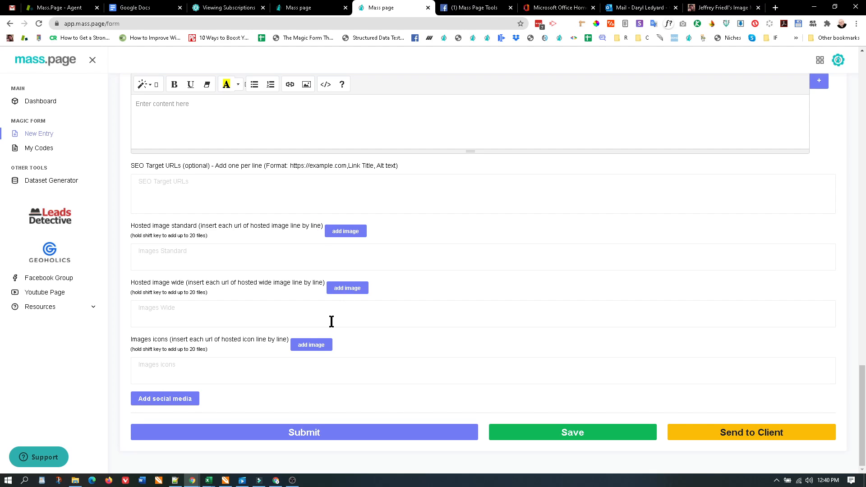
left_click(310, 344)
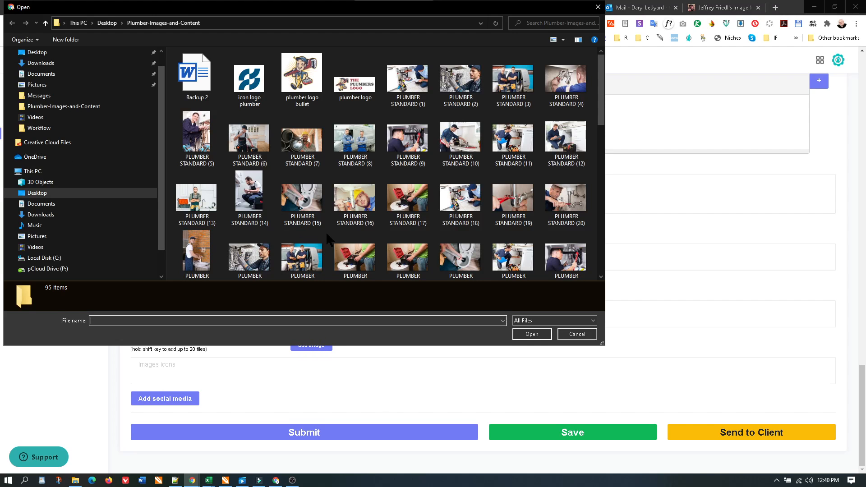
left_click(407, 190)
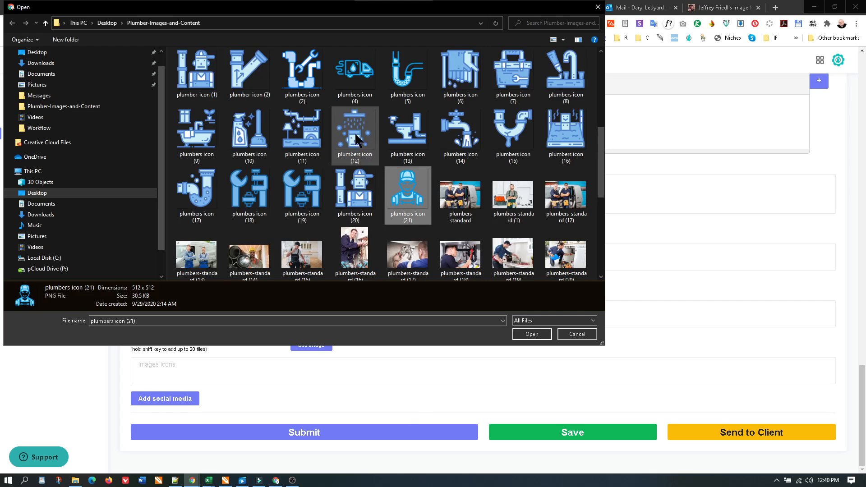
left_click(195, 129)
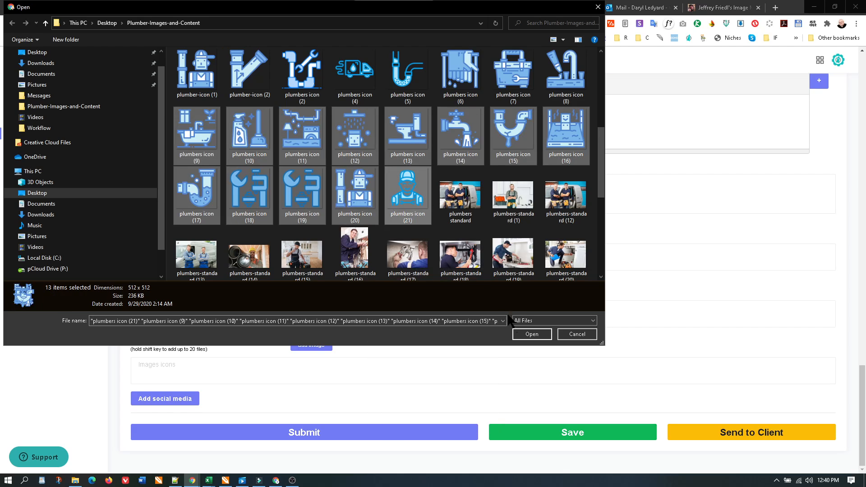
left_click(531, 333)
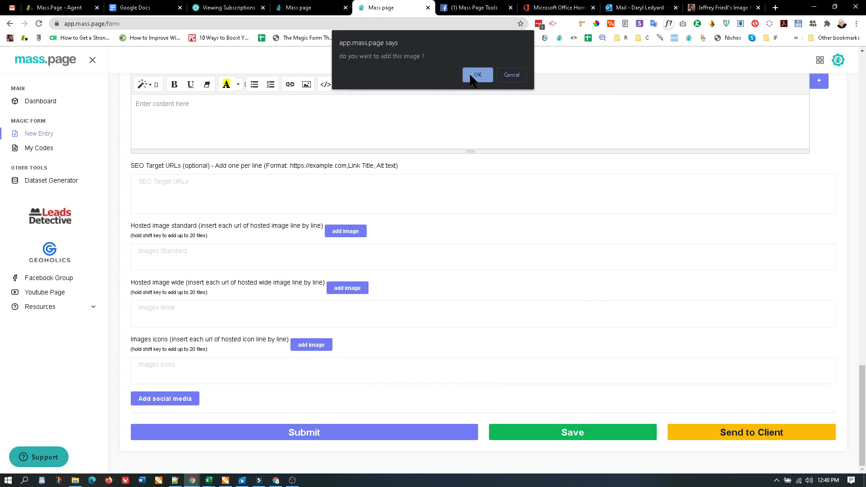
Confirm adding the icons with JPEG conversion and select one hosted icon link to copy
left_click(476, 75)
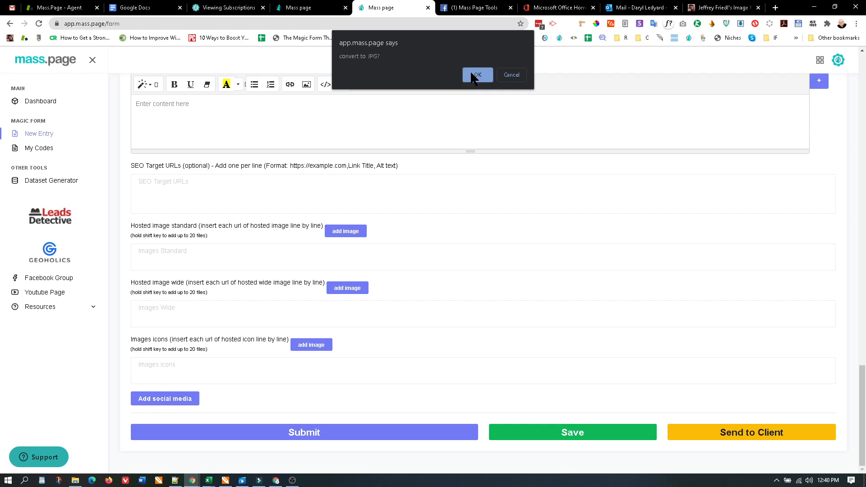
left_click(476, 75)
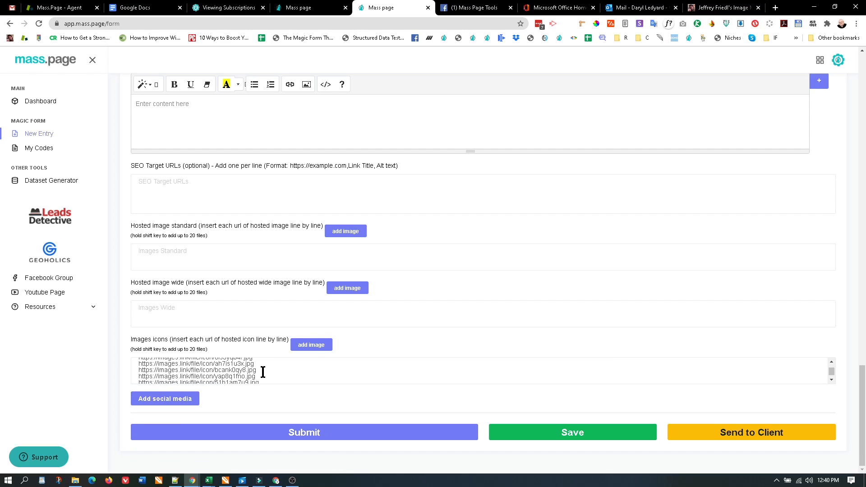
double_click(195, 370)
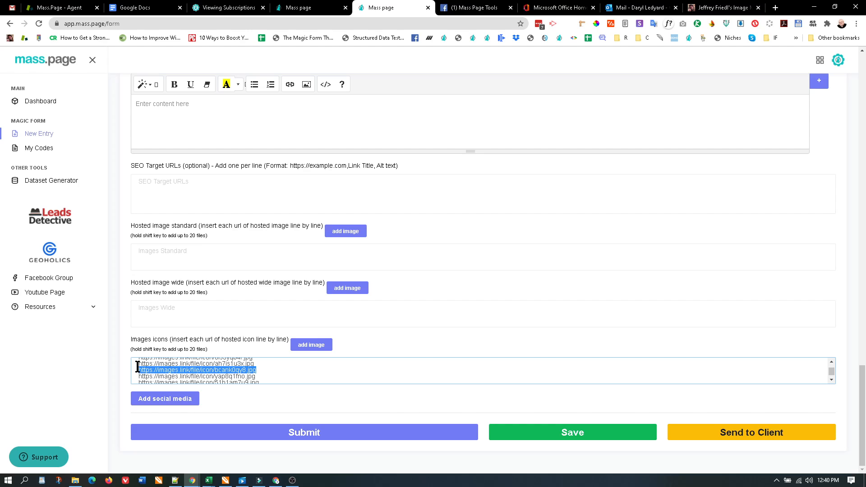
mouse_move(704, 18)
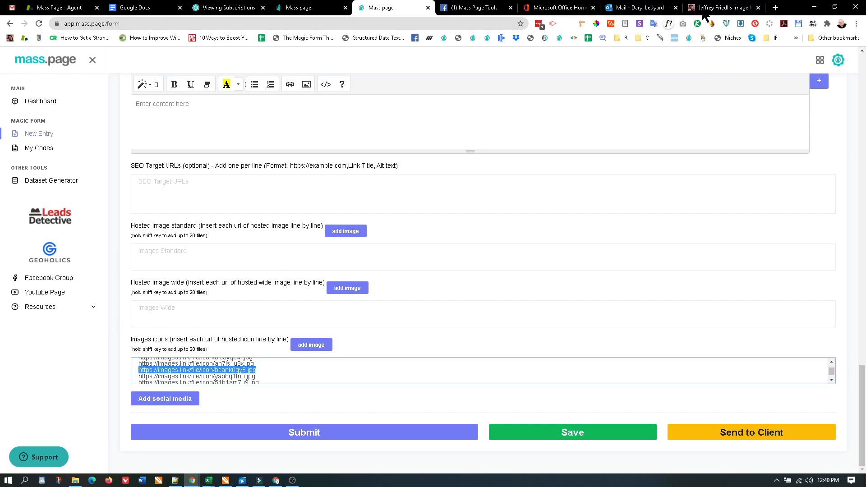
View the copied icon link's metadata, confirming a 125×125 JPEG with caption and keywords
left_click(721, 7)
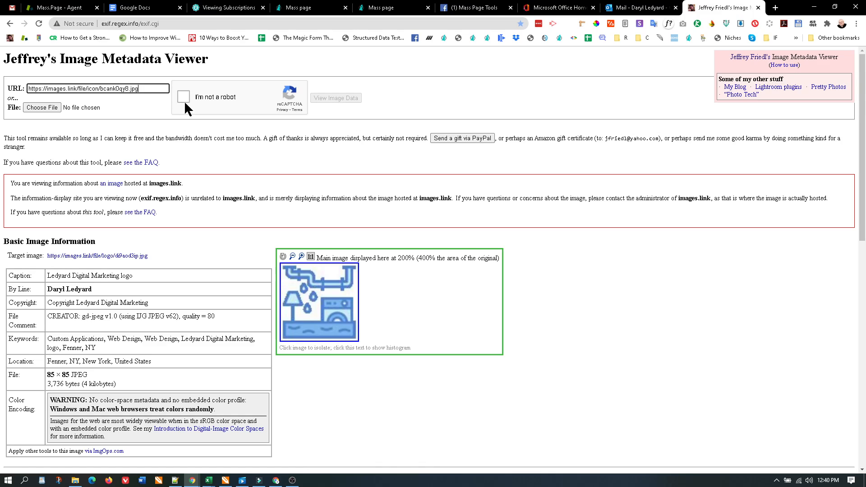
left_click(183, 96)
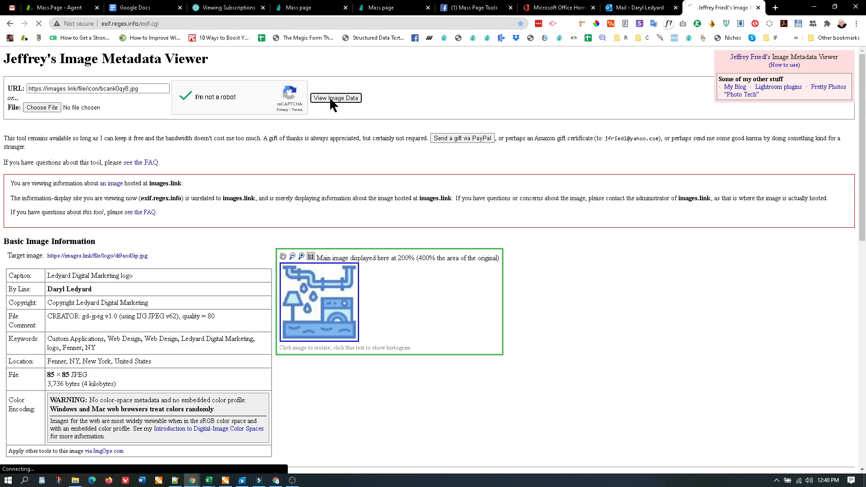
left_click(336, 97)
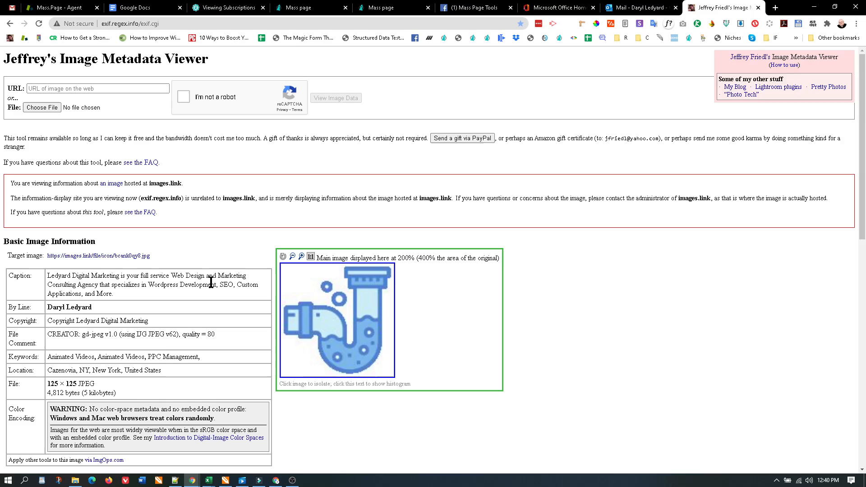
scroll("down", 3)
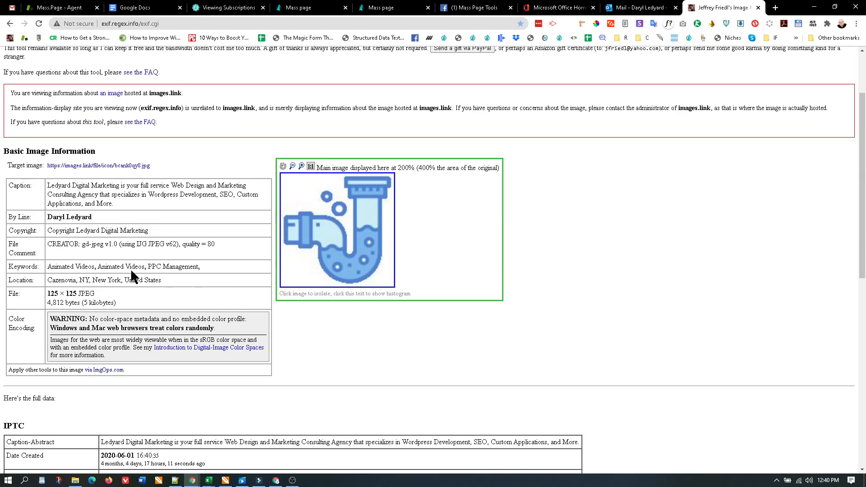
mouse_move(218, 250)
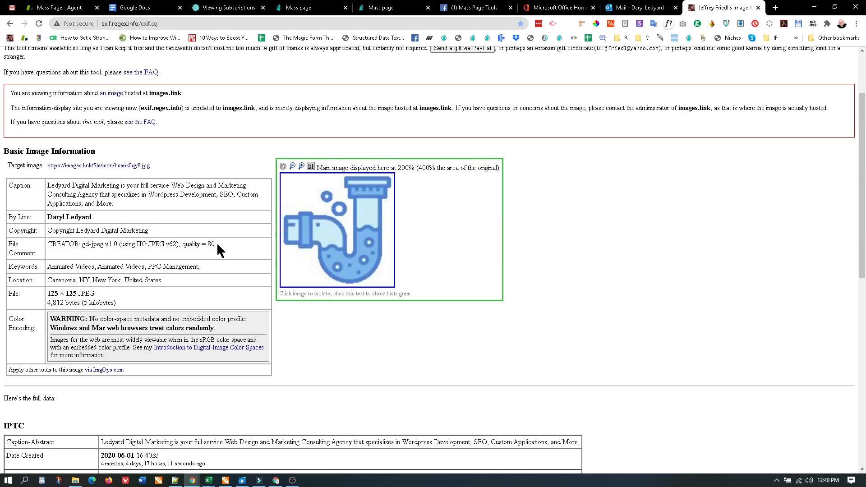